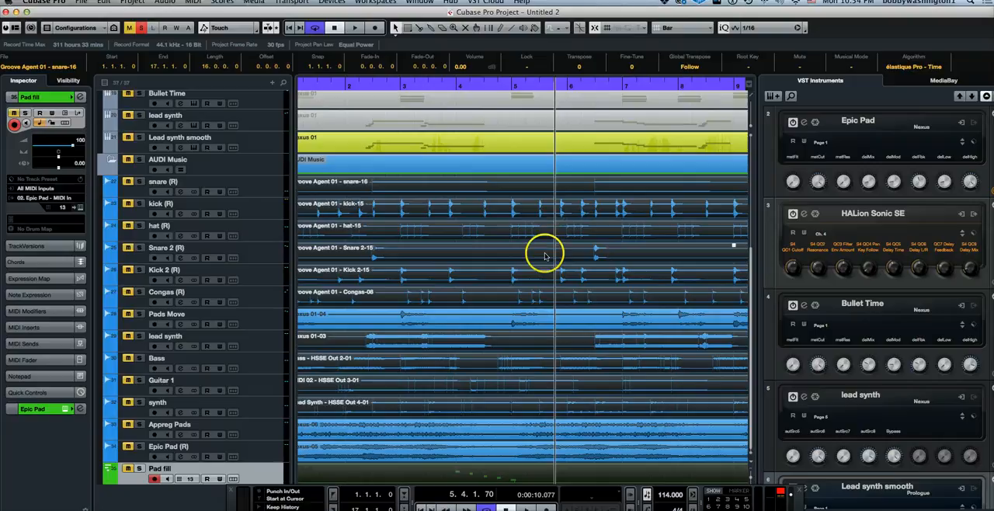
mouse_move(540, 187)
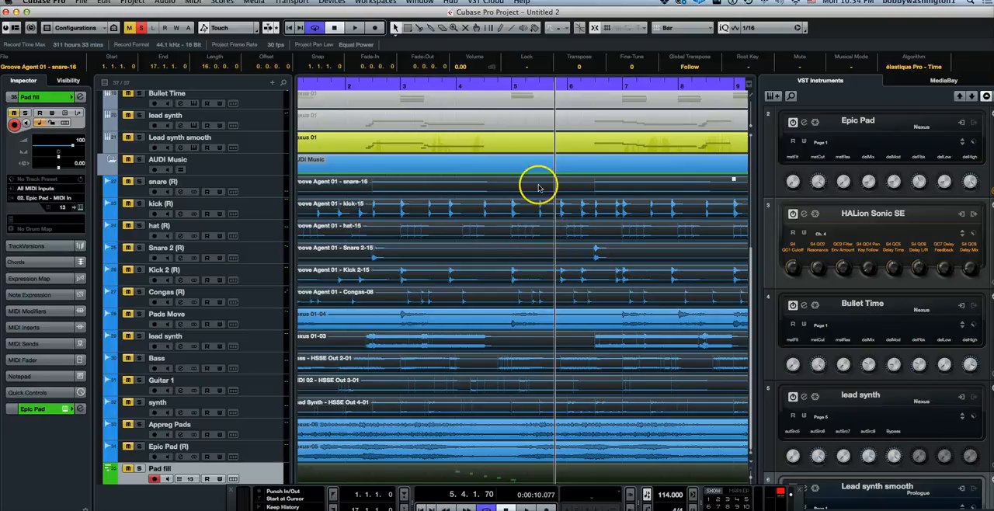
mouse_move(550, 186)
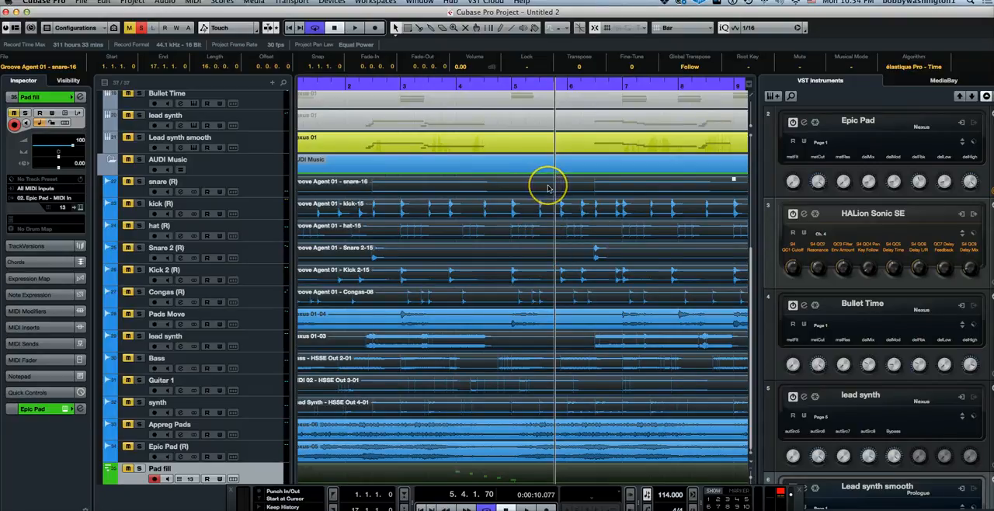
Step: Locate the selected bass event's file in the Pool via Audio > Find Selected in Pool
right_click(547, 188)
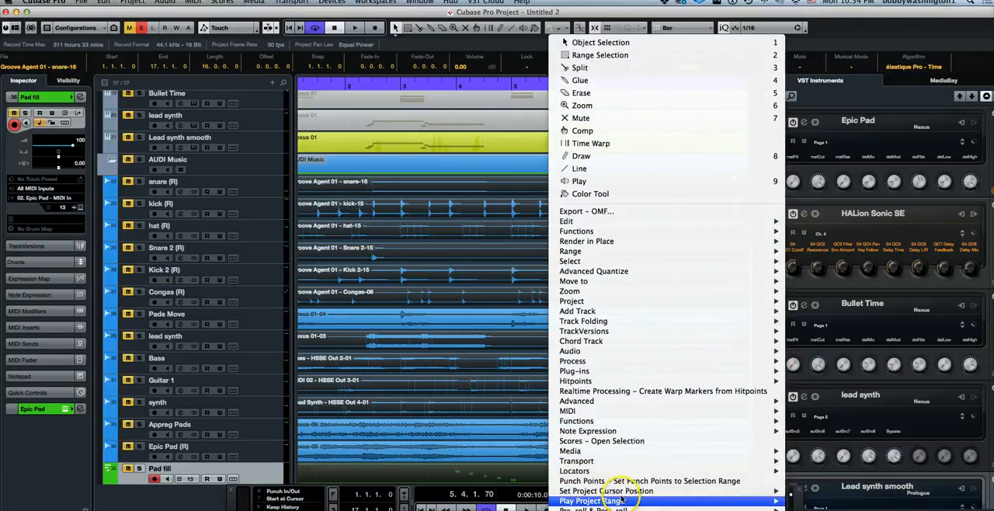
mouse_move(603, 441)
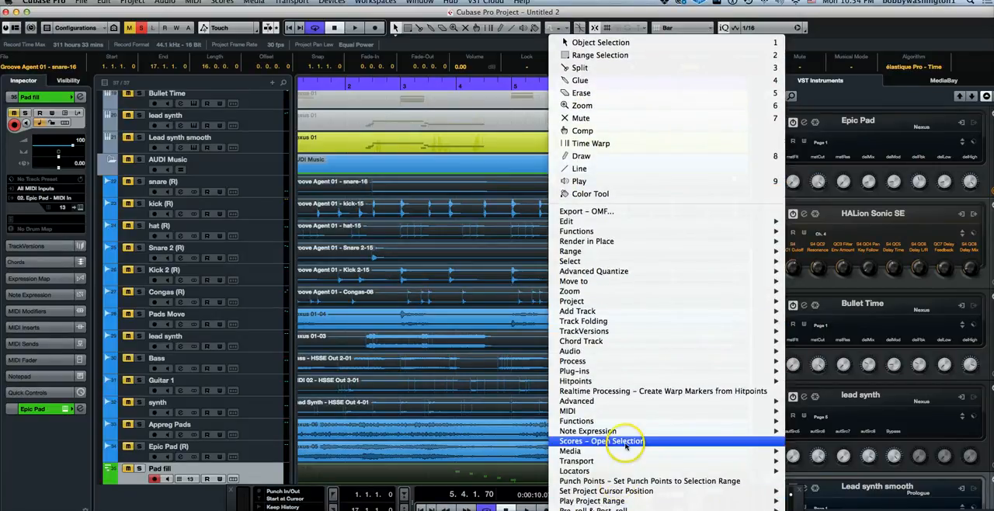
mouse_move(570, 351)
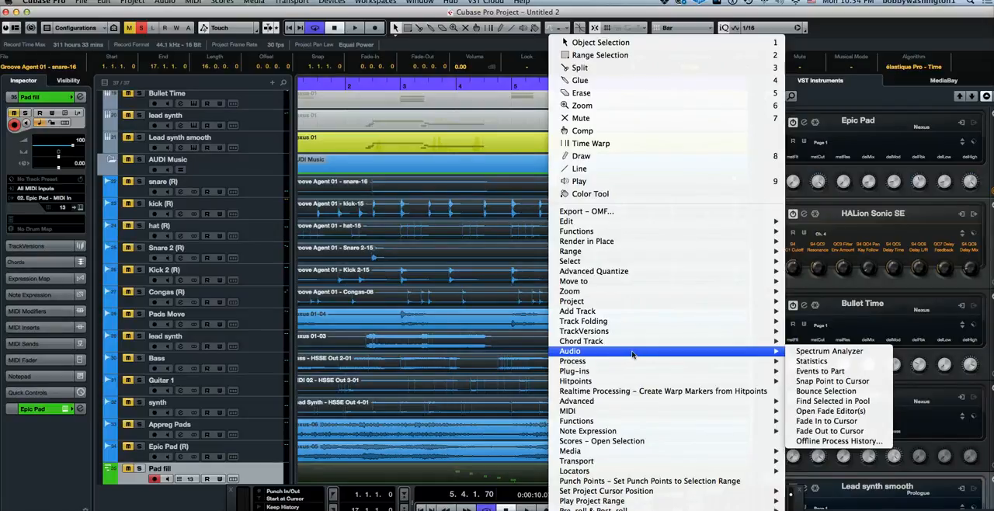
mouse_move(832, 401)
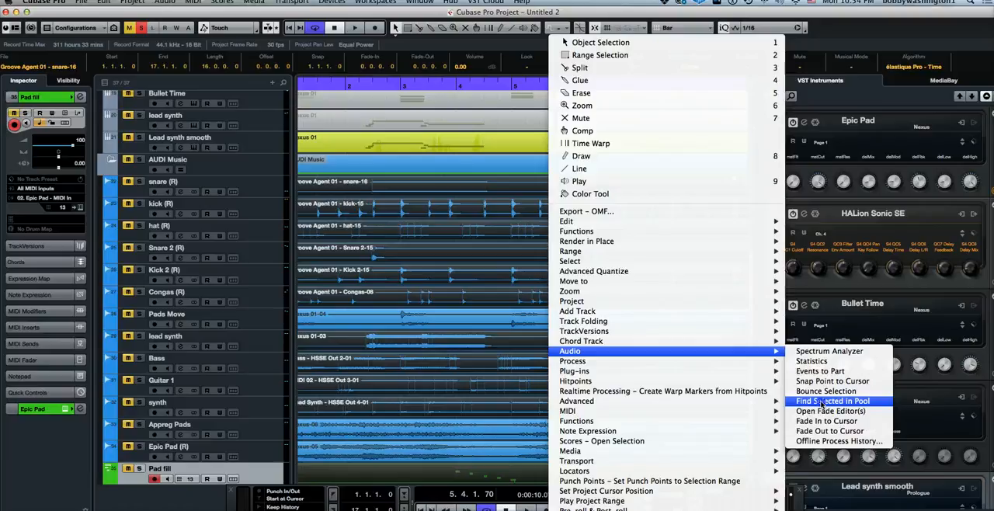
left_click(832, 401)
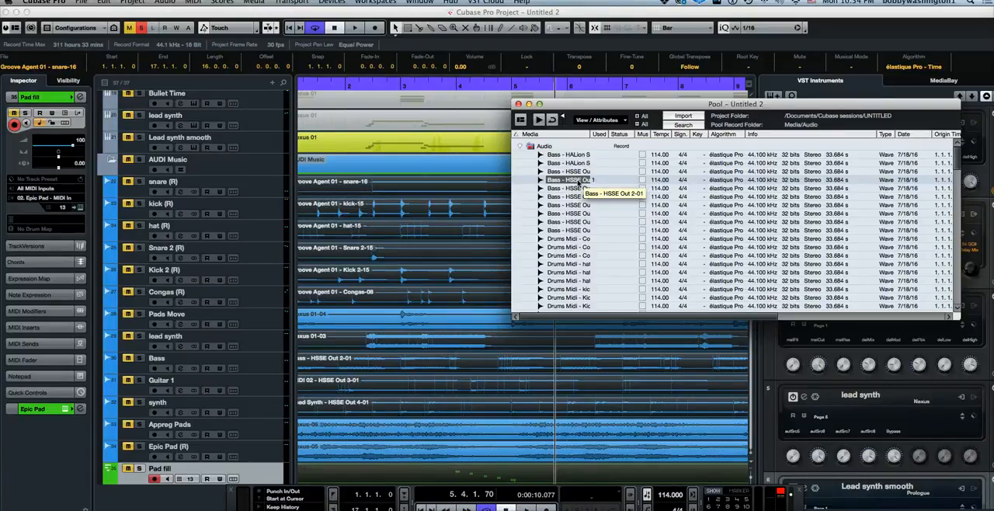
Step: Bring up the Convert Options dialog for the bass file in the Pool
right_click(572, 180)
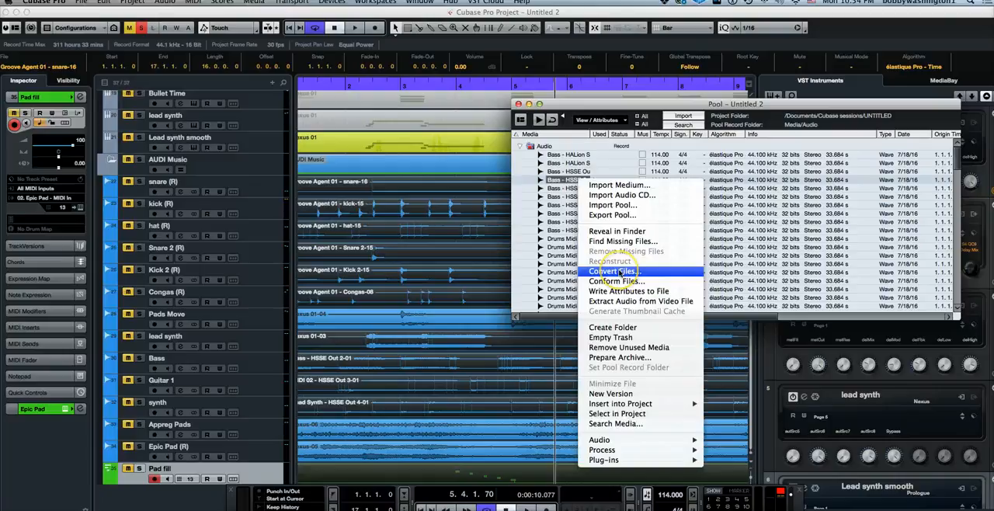
left_click(614, 271)
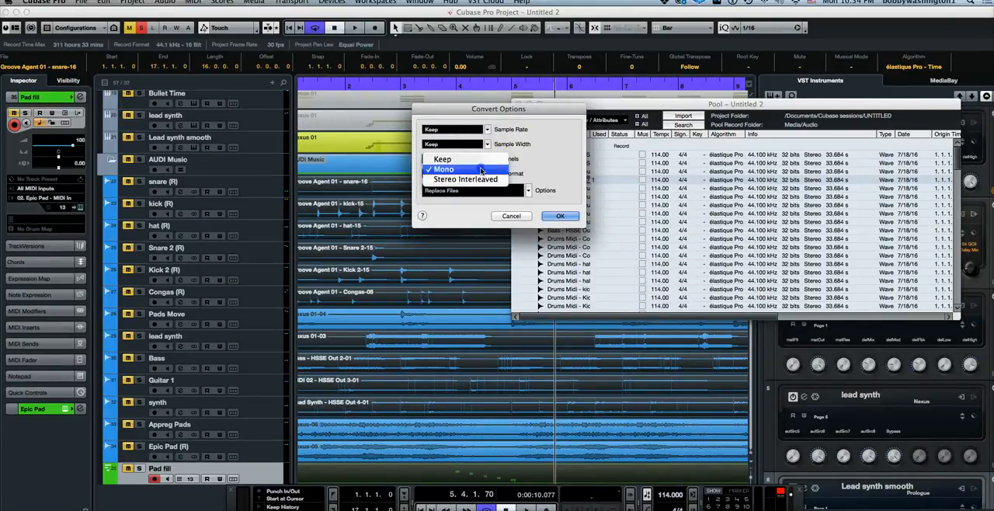
Step: Convert the bass file to Mono with Replace Files, proceeding past the cannot-undo warning
left_click(443, 168)
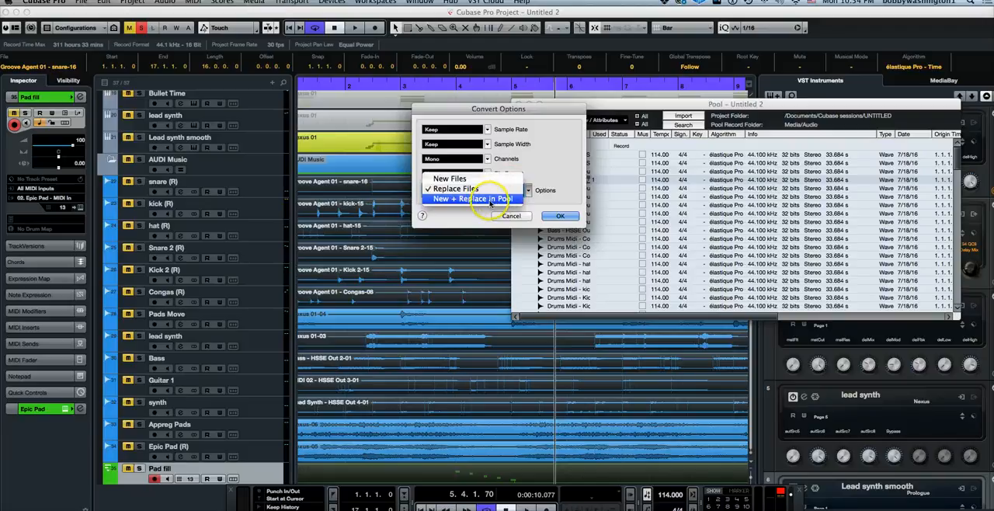
left_click(453, 190)
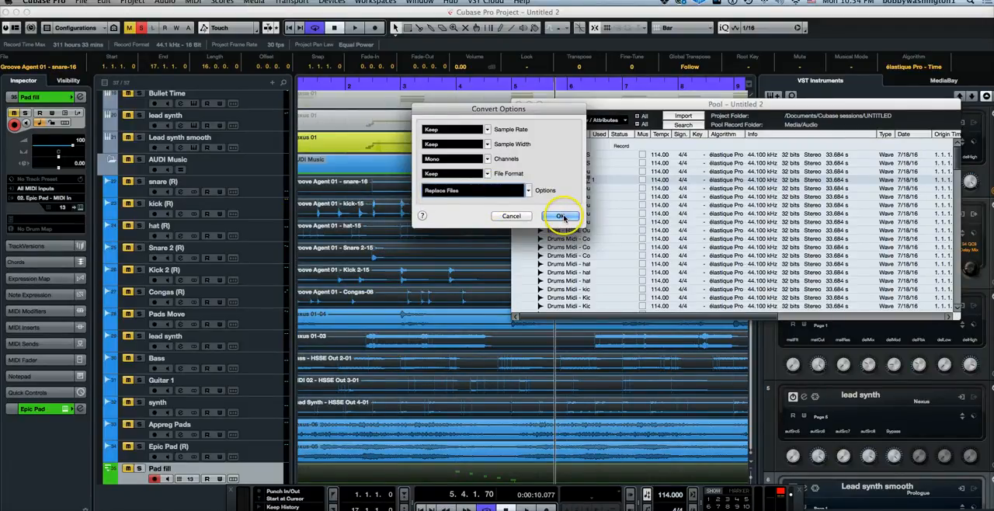
left_click(563, 216)
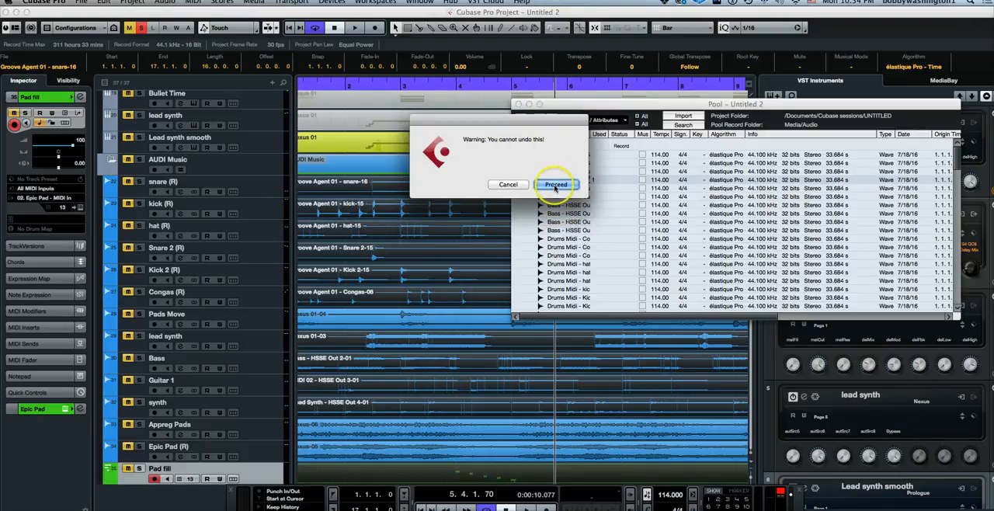
left_click(556, 183)
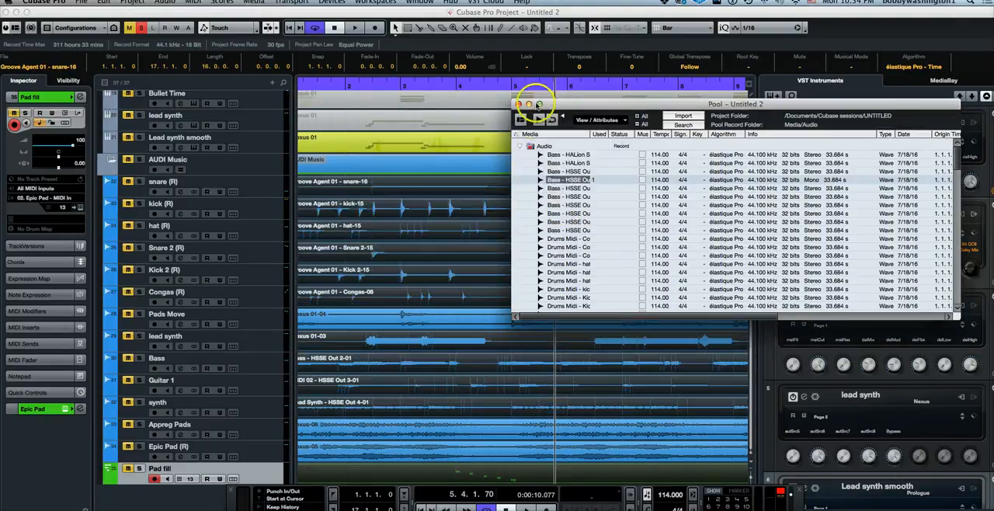
Step: Close the Pool and return to the project arrangement showing the converted bass track
left_click(519, 104)
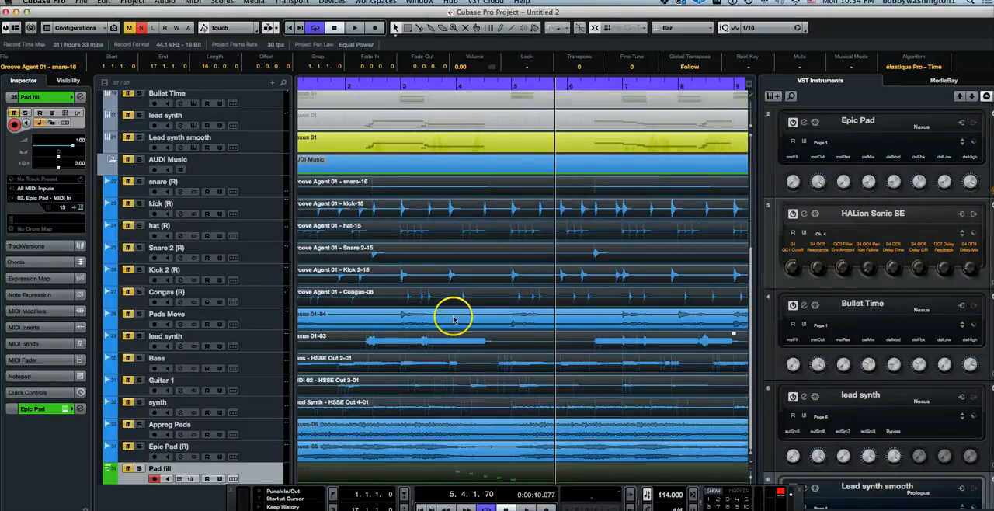
mouse_move(512, 358)
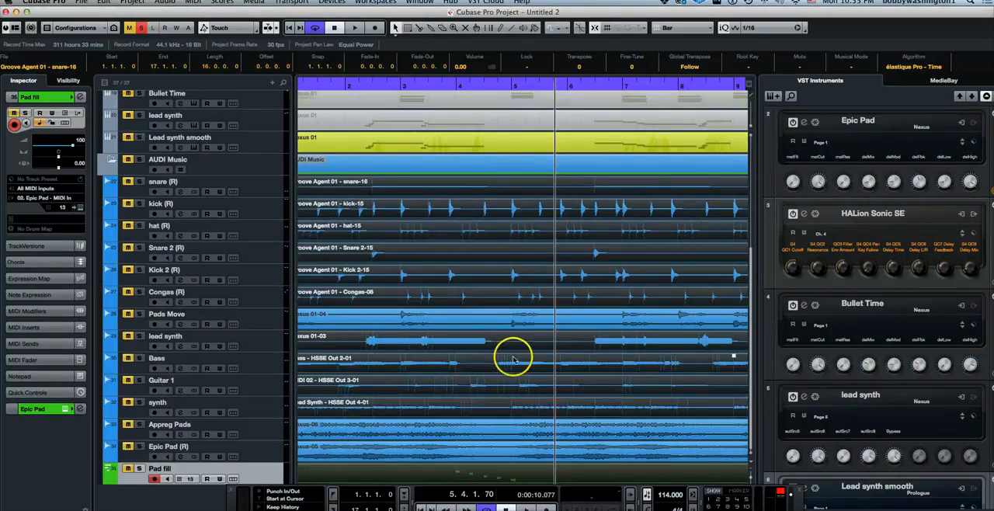
mouse_move(438, 216)
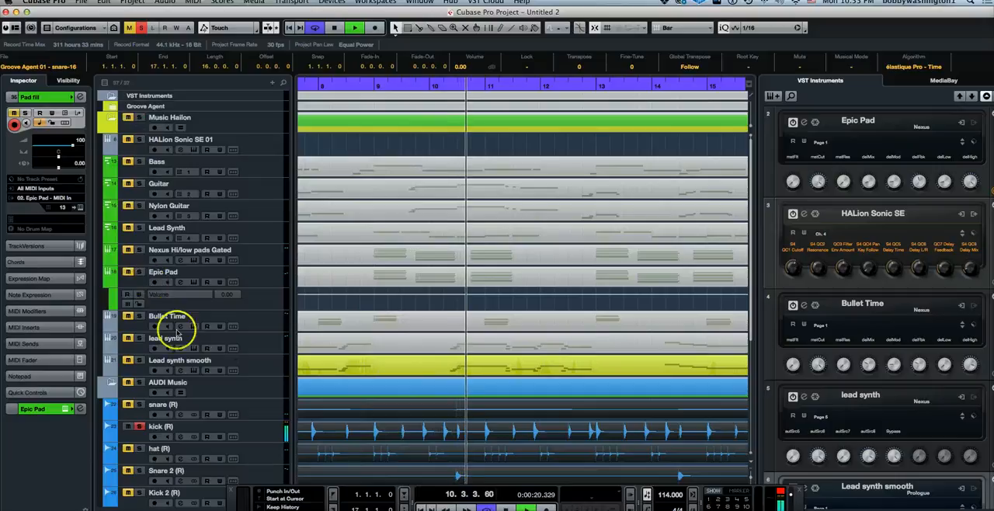
scroll("down", 3)
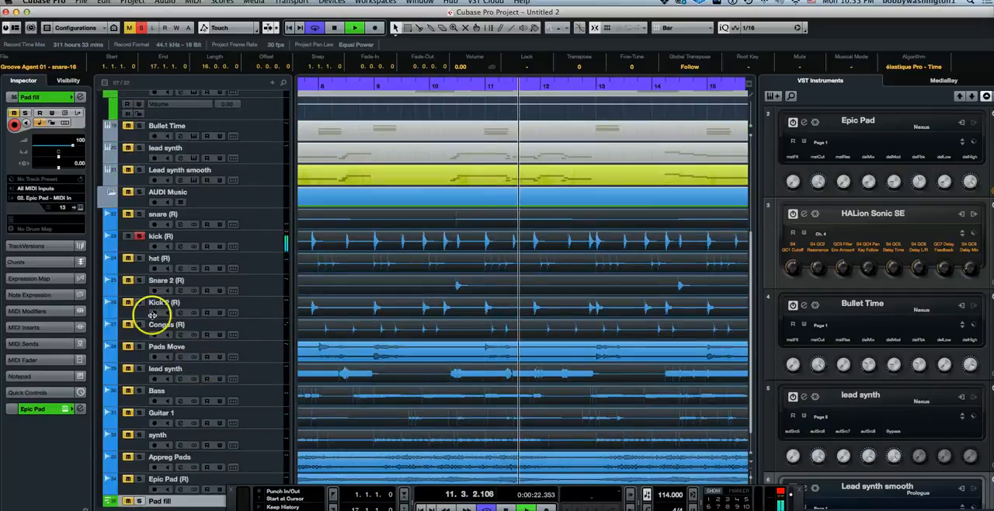